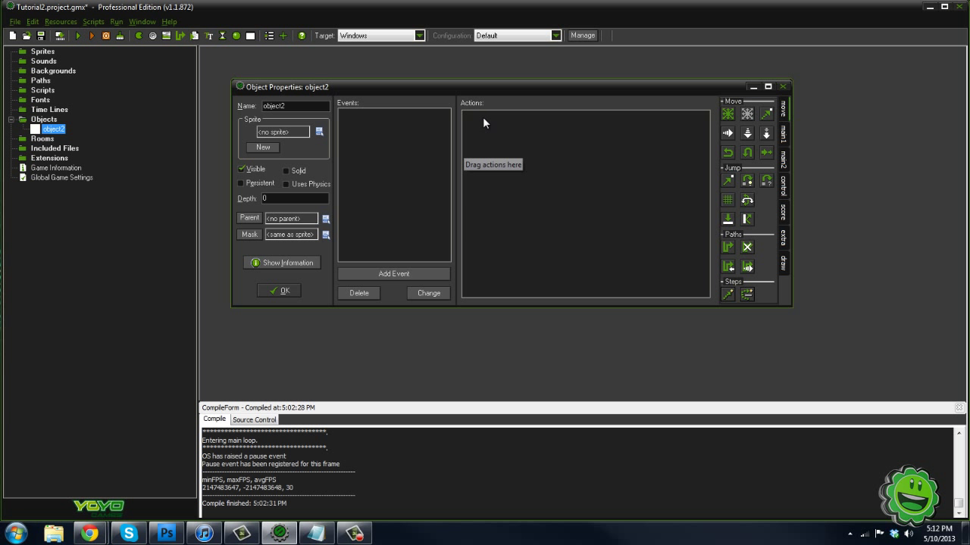
Add a Draw event to object2 through the Add Event list.
{"action": "left_click", "coordinate": [393, 274]}
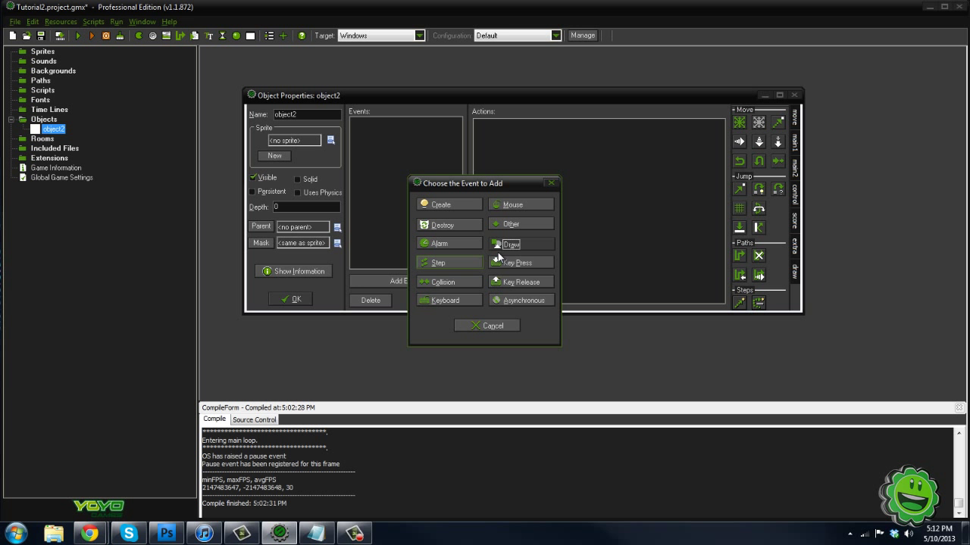
{"action": "left_click", "coordinate": [511, 243]}
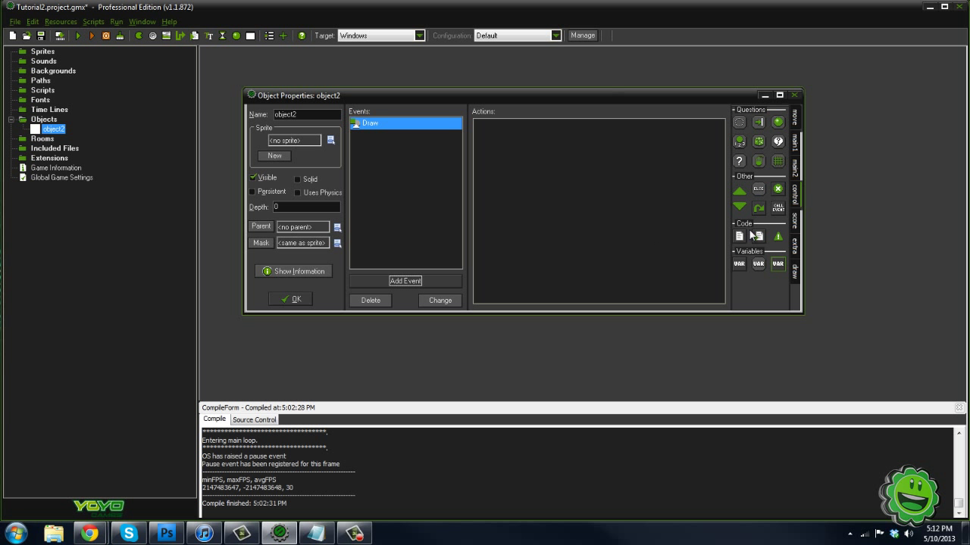
{"action": "double_click", "coordinate": [370, 122]}
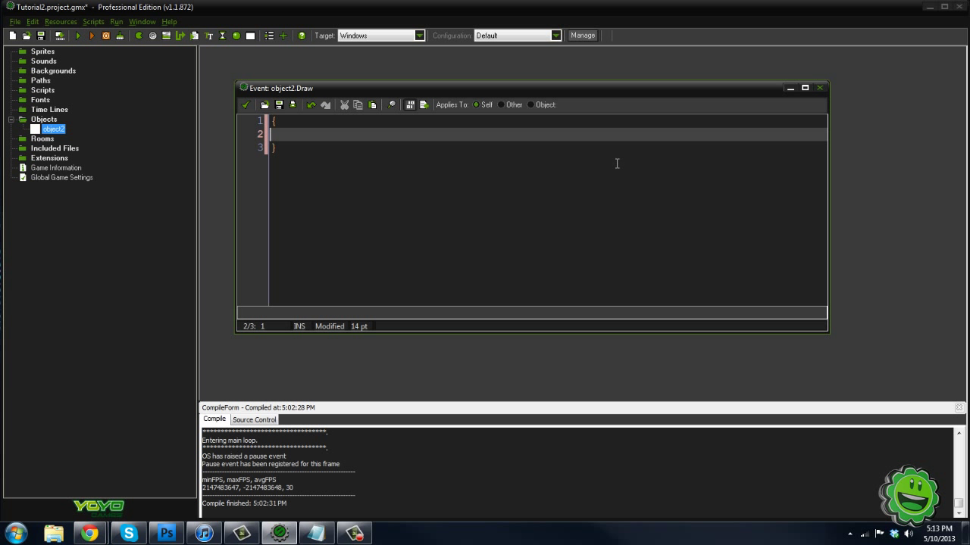
Write 'var dt = date_current_datetime();' on line 2 and start a new line below.
{"action": "type", "text": "var"}
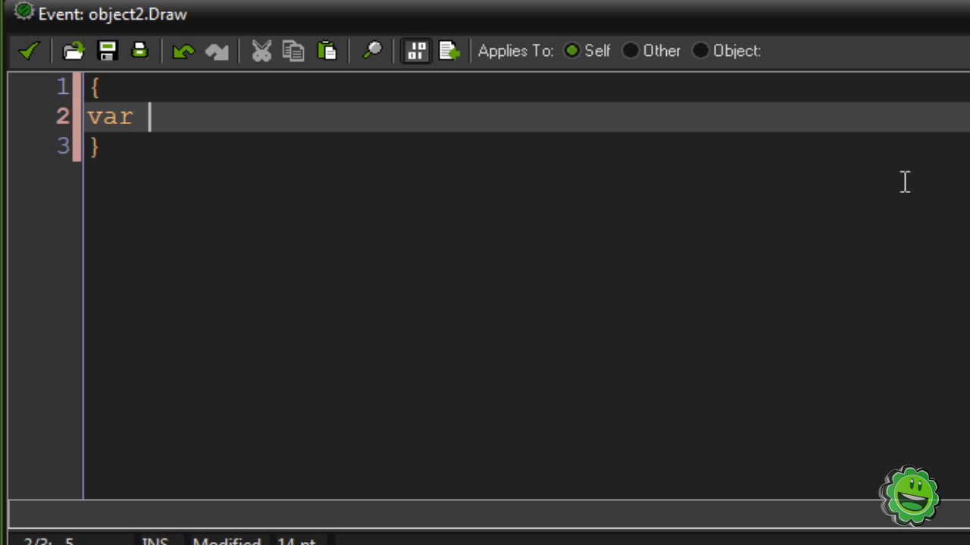
{"action": "type", "text": "dt ="}
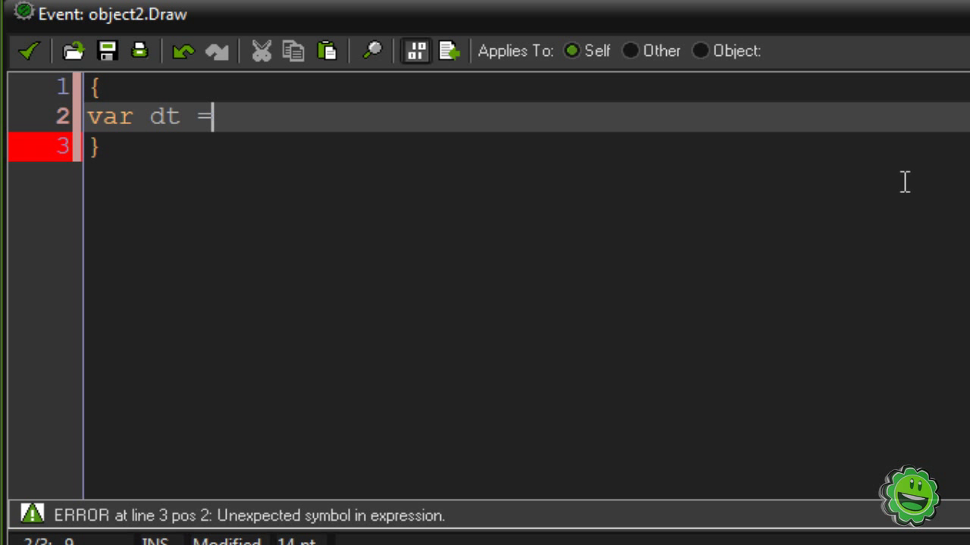
{"action": "type", "text": "date_c"}
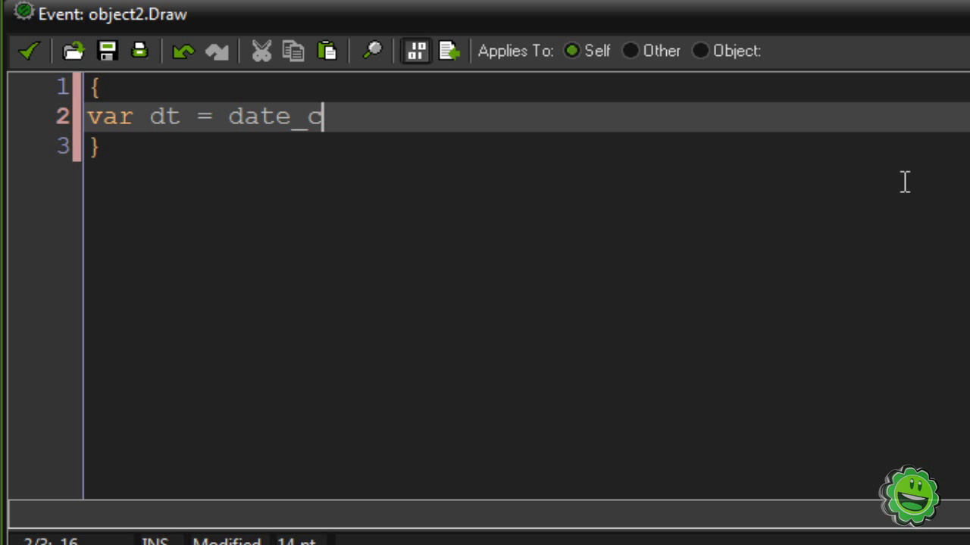
{"action": "type", "text": "urrent_"}
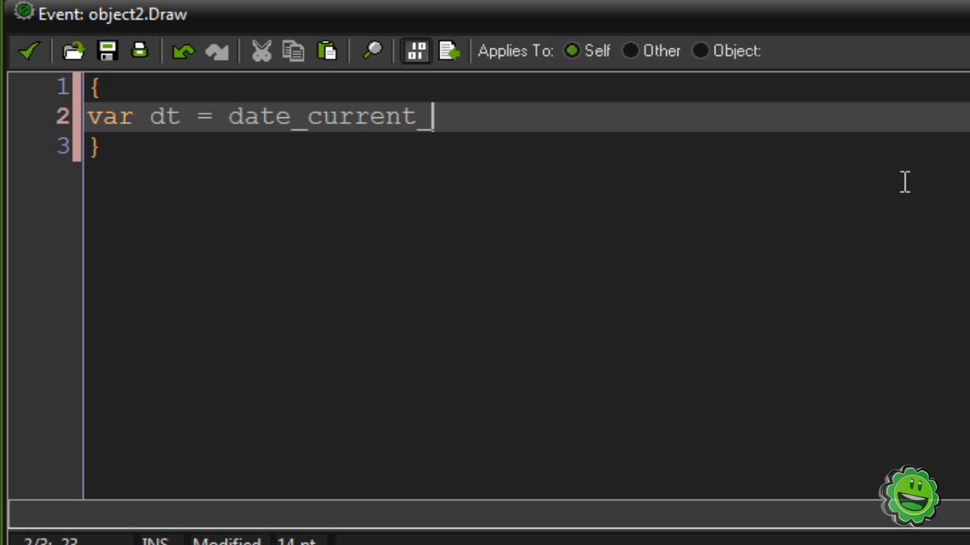
{"action": "type", "text": "datetime"}
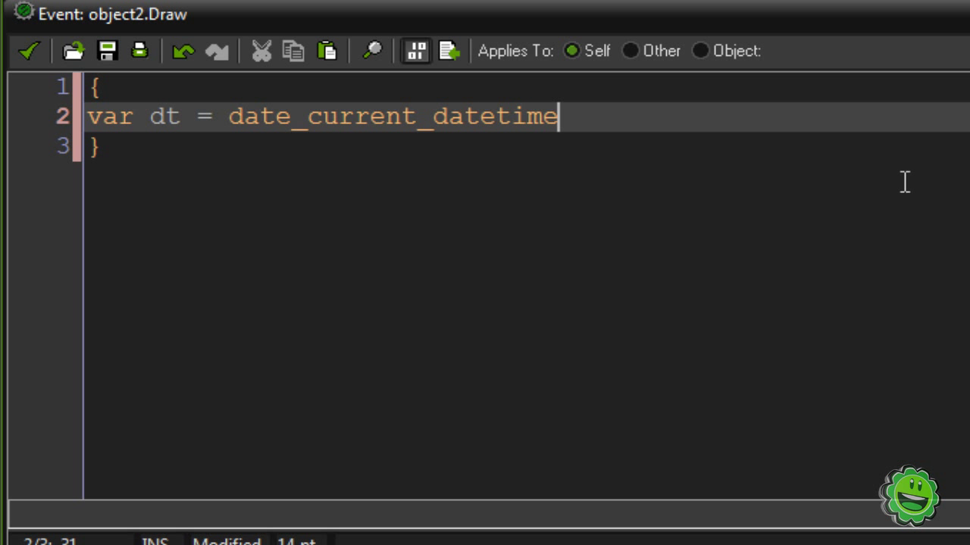
{"action": "type", "text": "();"}
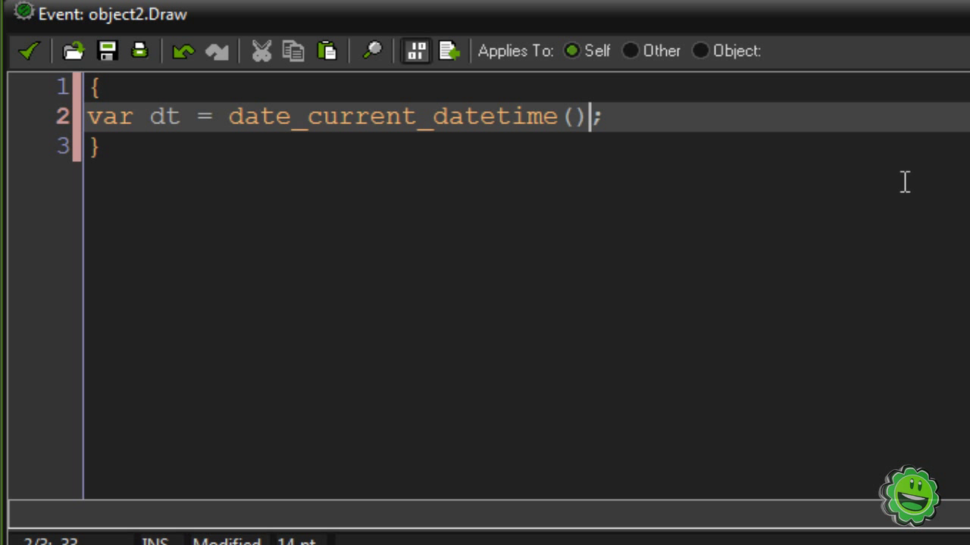
{"action": "left_click", "coordinate": [228, 116]}
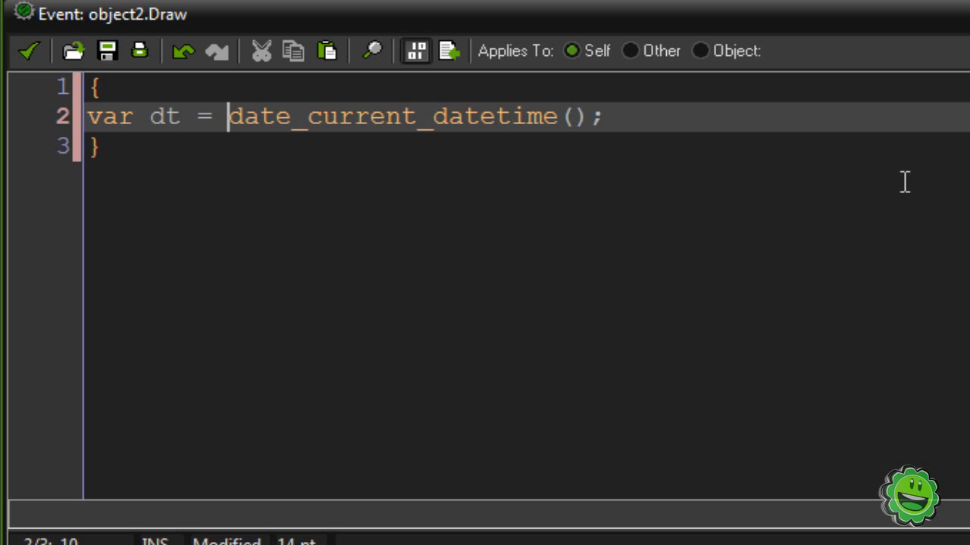
{"action": "key", "text": "ctrl+a"}
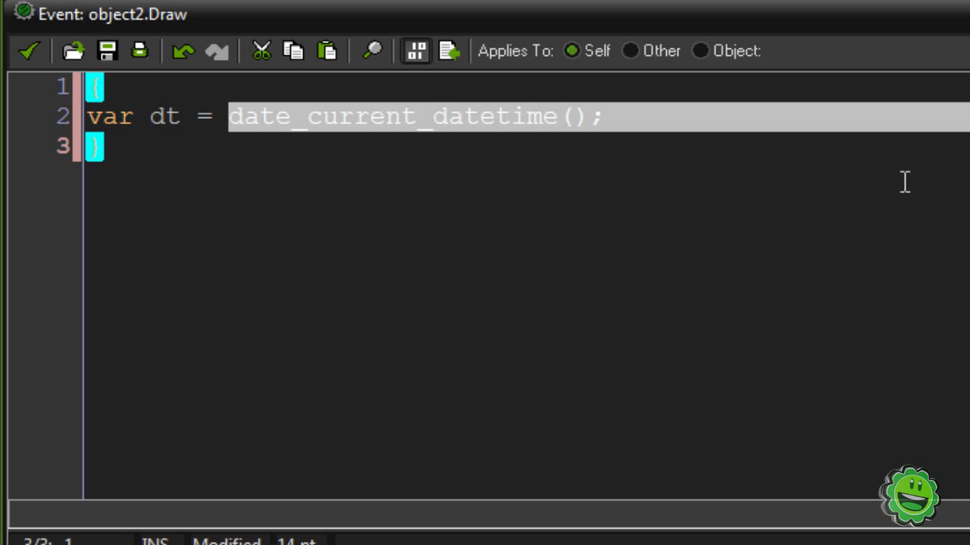
{"action": "left_click", "coordinate": [603, 116]}
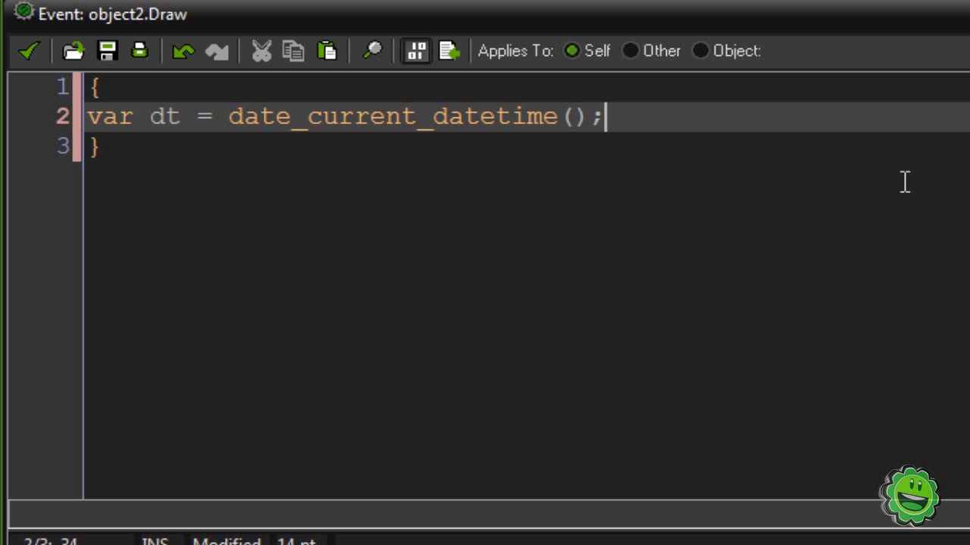
{"action": "key", "text": "Return"}
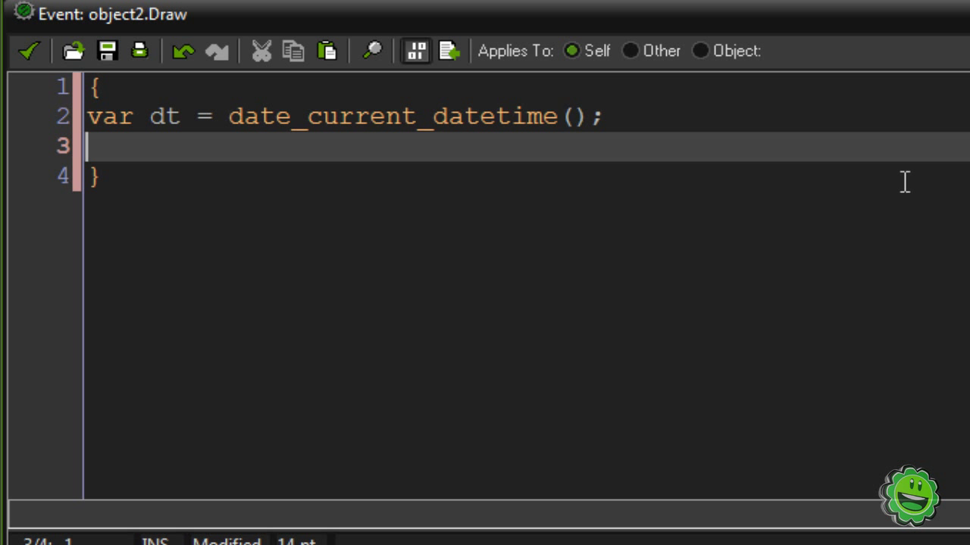
Add 'draw_text(0, 24, date_datetime_string(dt));' on line 3.
{"action": "type", "text": "d"}
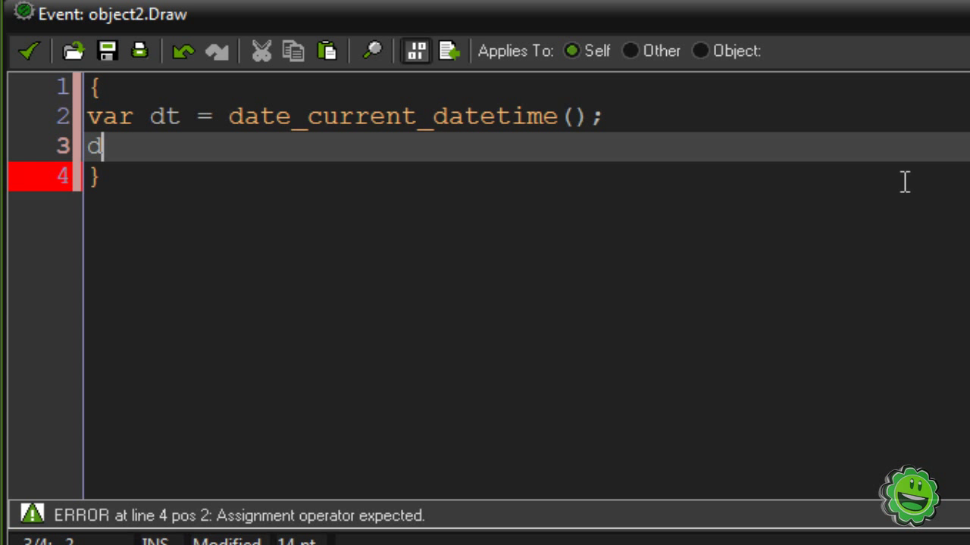
{"action": "type", "text": "raw_"}
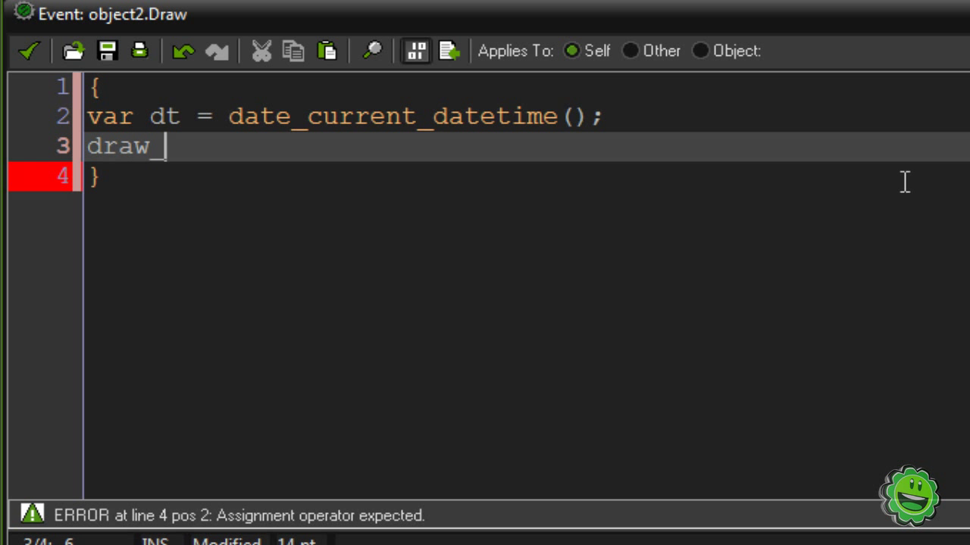
{"action": "type", "text": "text(0,"}
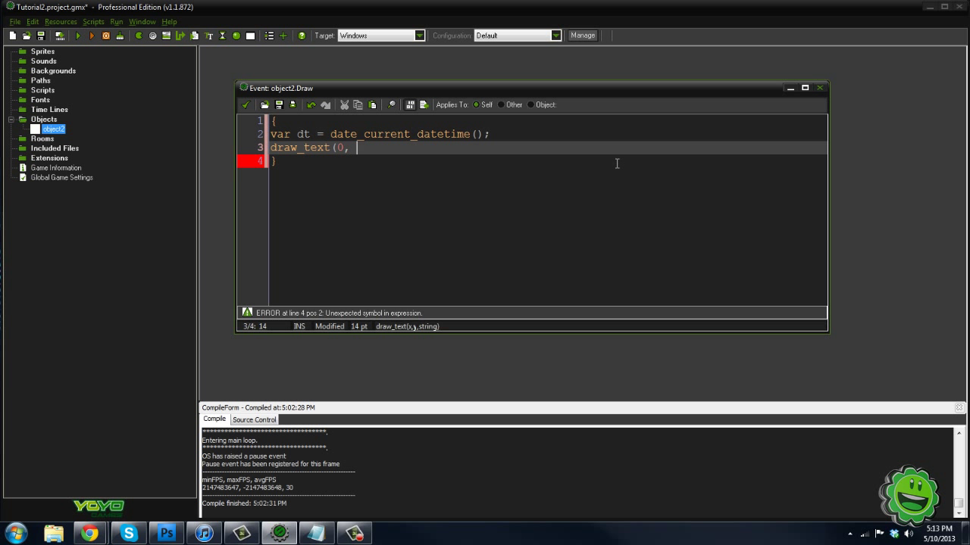
{"action": "type", "text": "24,"}
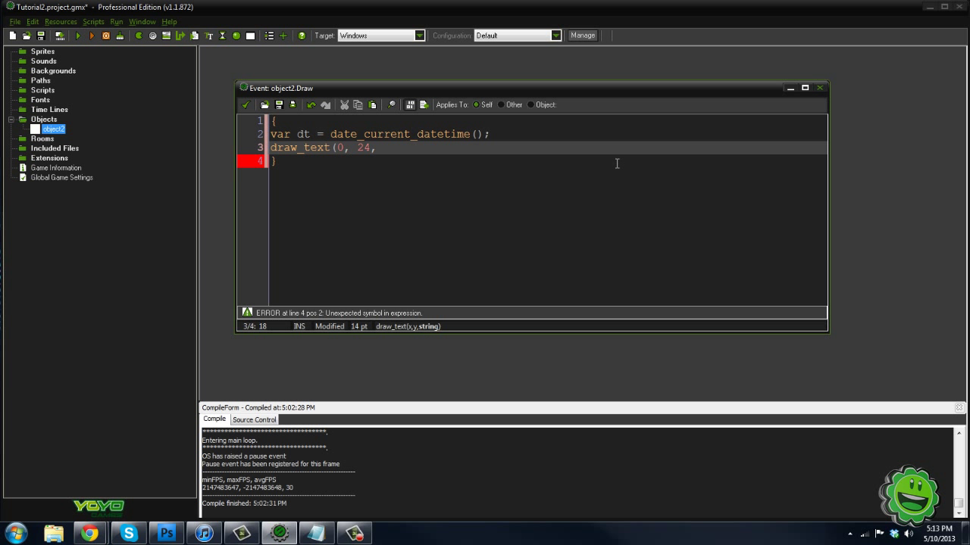
{"action": "type", "text": "d"}
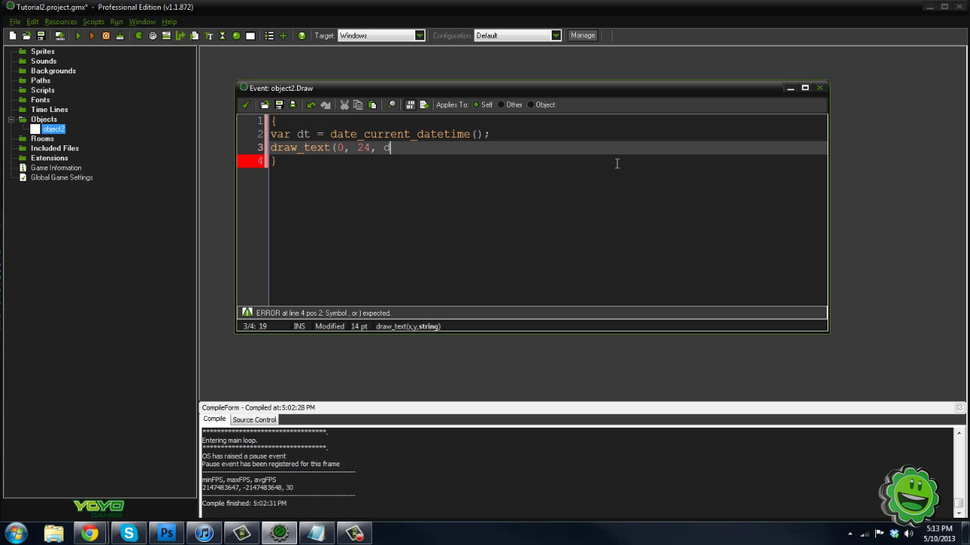
{"action": "type", "text": "date_dat"}
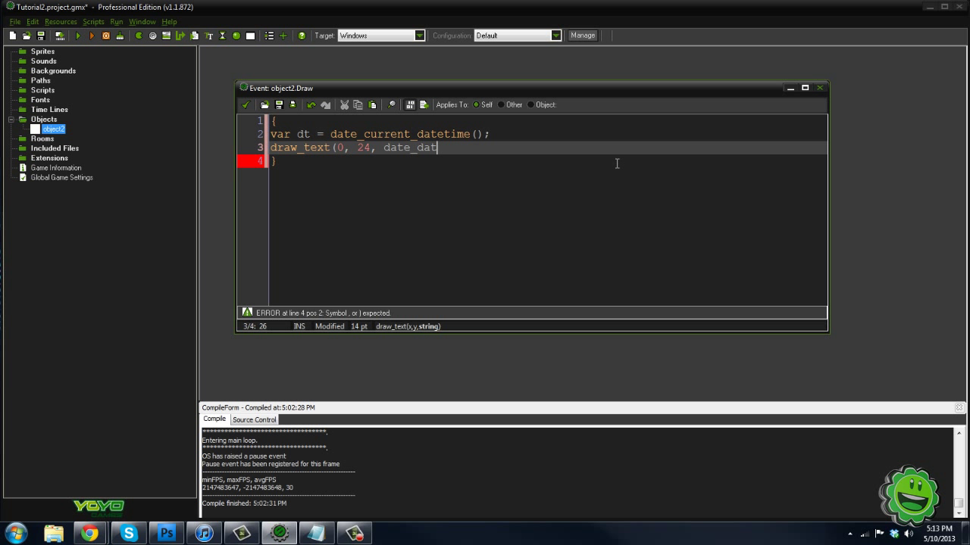
{"action": "type", "text": "etime_s"}
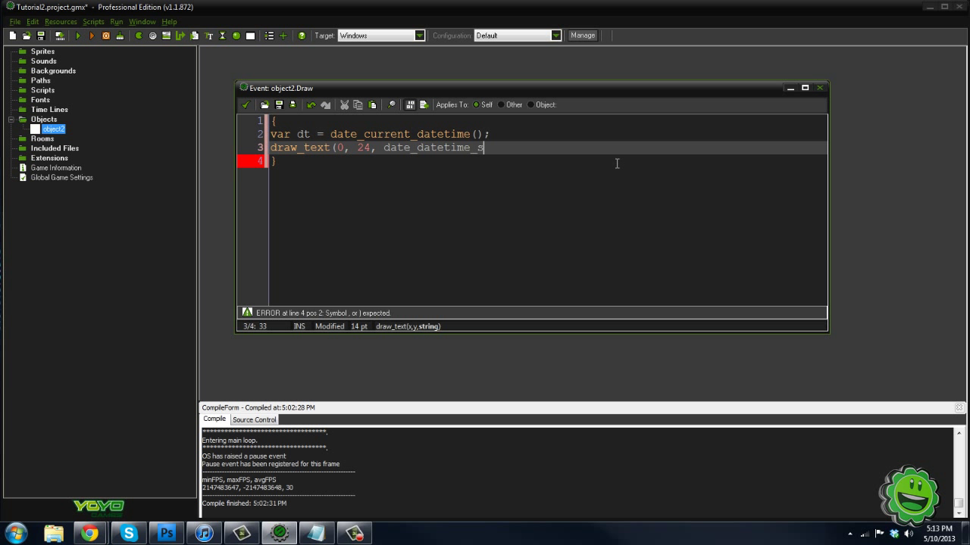
{"action": "type", "text": "tring("}
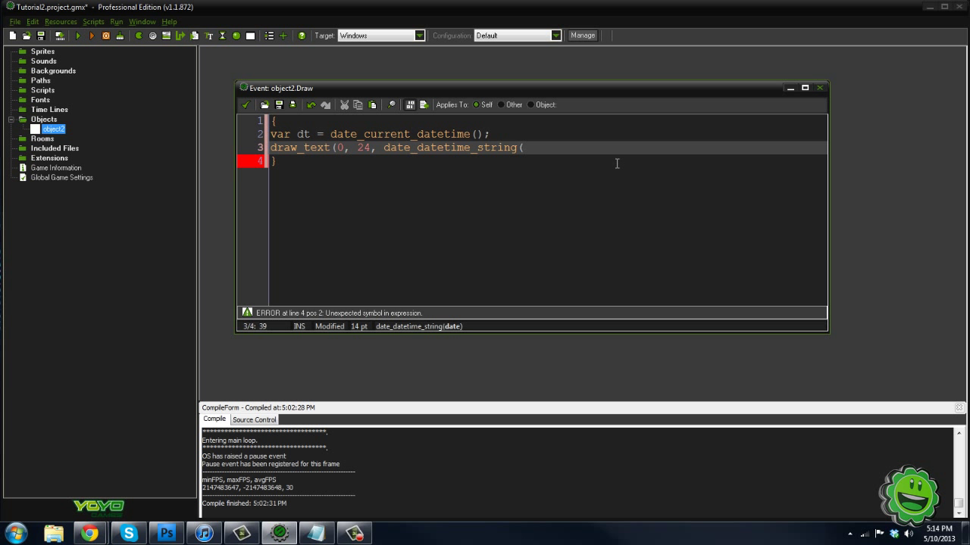
{"action": "type", "text": "dt));"}
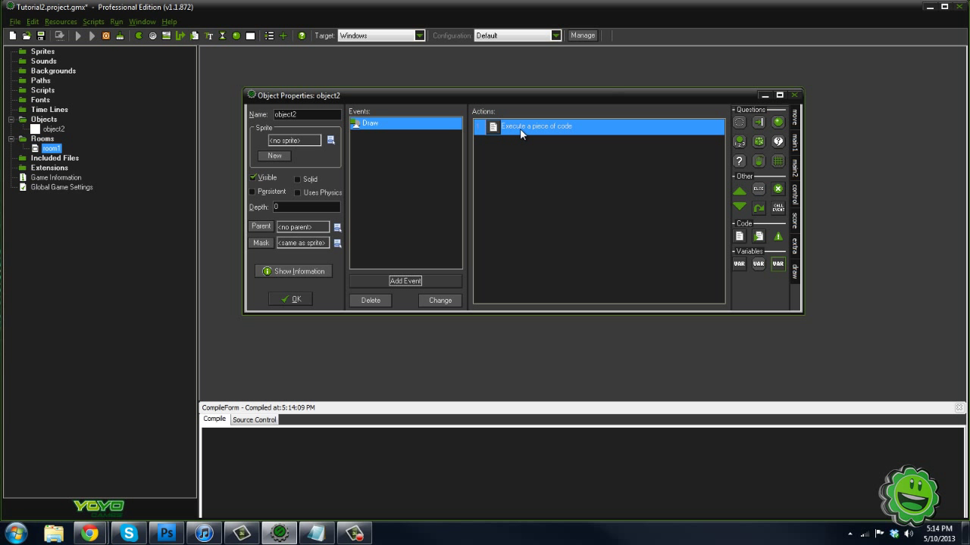
Run the game to see the date and time, such as 10/05/2013 17:14:27, then close it.
{"action": "left_click", "coordinate": [79, 36]}
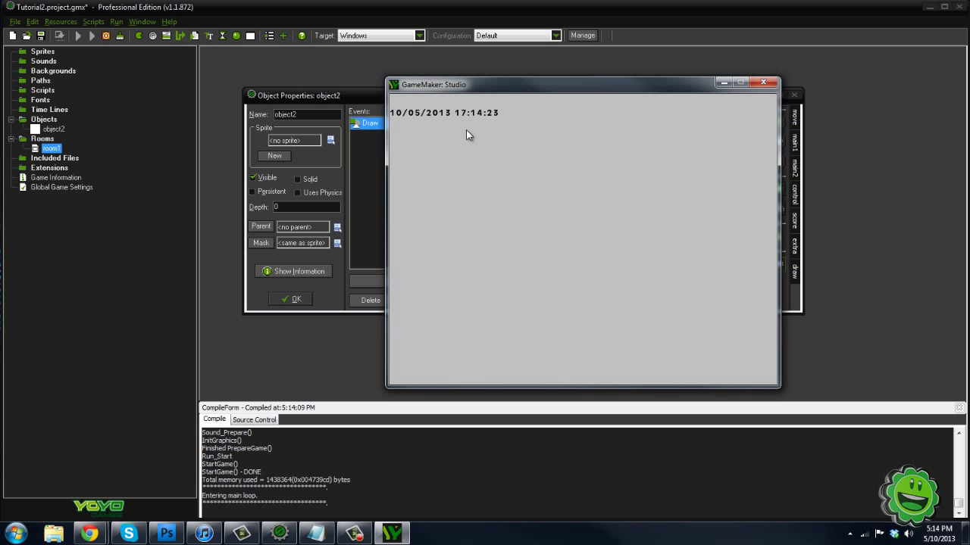
{"action": "mouse_move", "coordinate": [561, 93]}
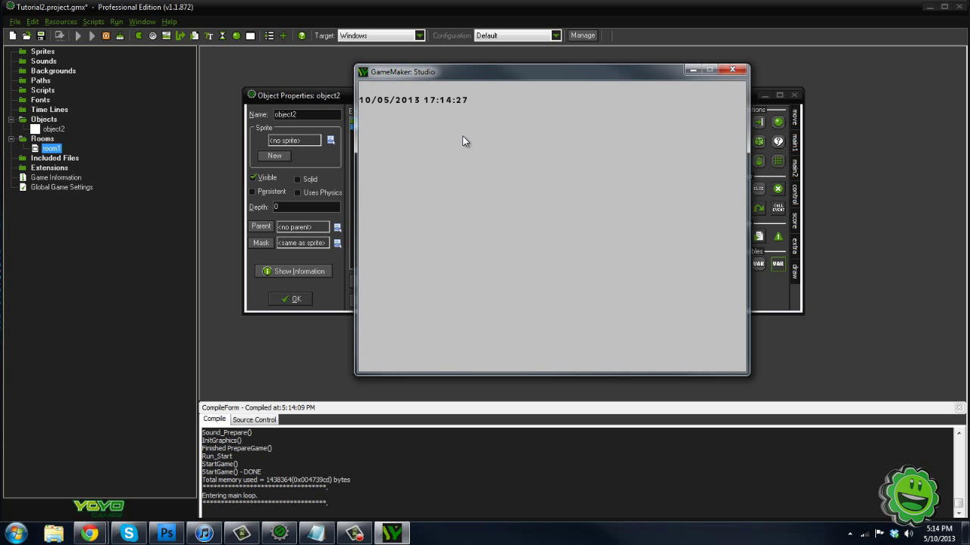
{"action": "left_click", "coordinate": [732, 70]}
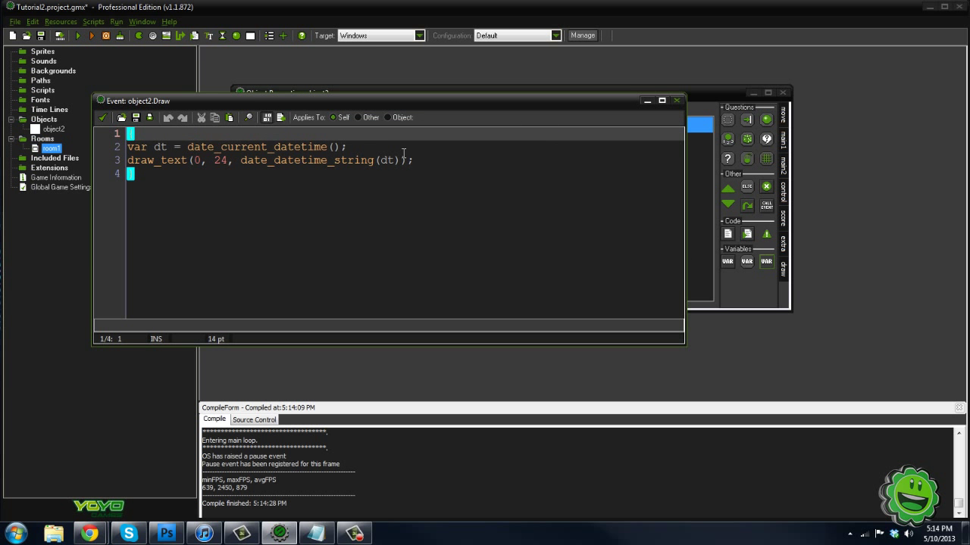
{"action": "mouse_move", "coordinate": [358, 165]}
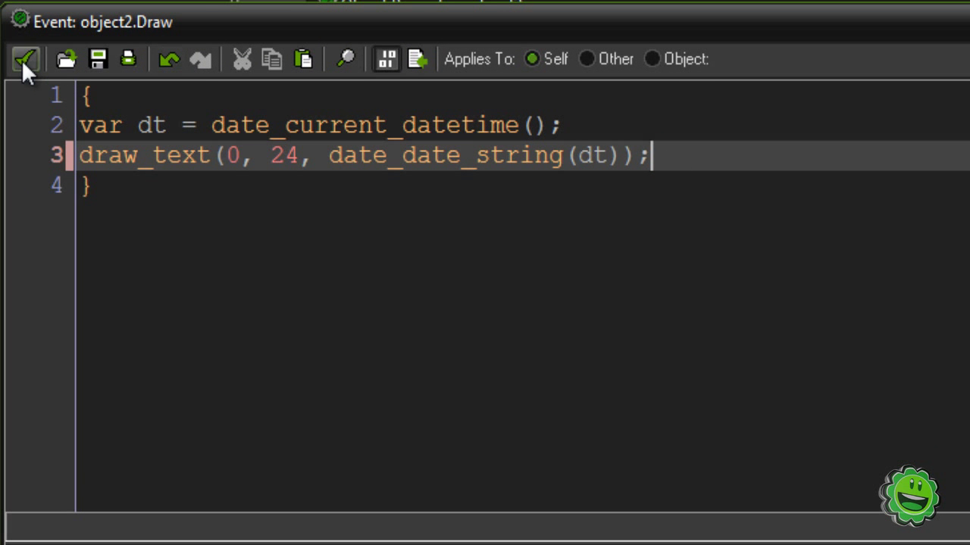
Save the date_date_string change and close the code editor.
{"action": "left_click", "coordinate": [24, 59]}
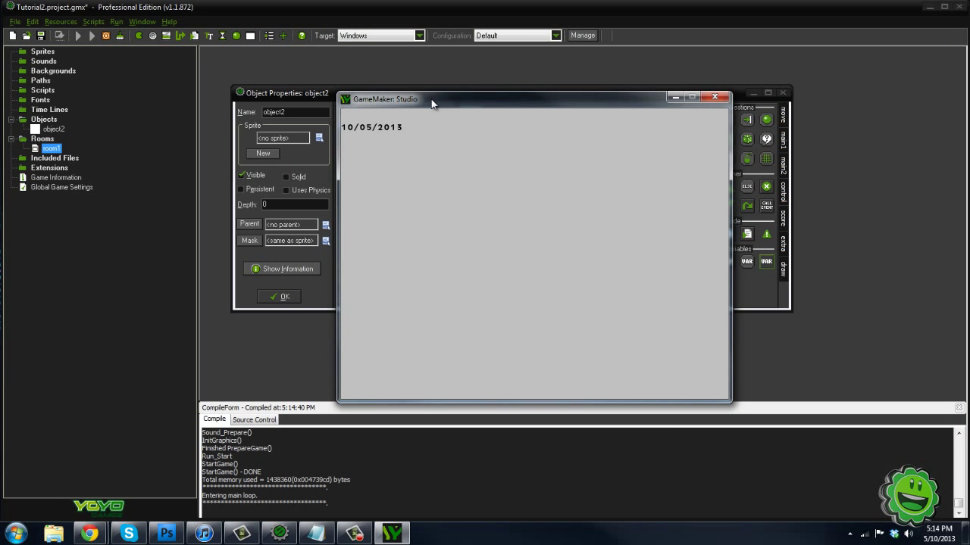
{"action": "mouse_move", "coordinate": [697, 111]}
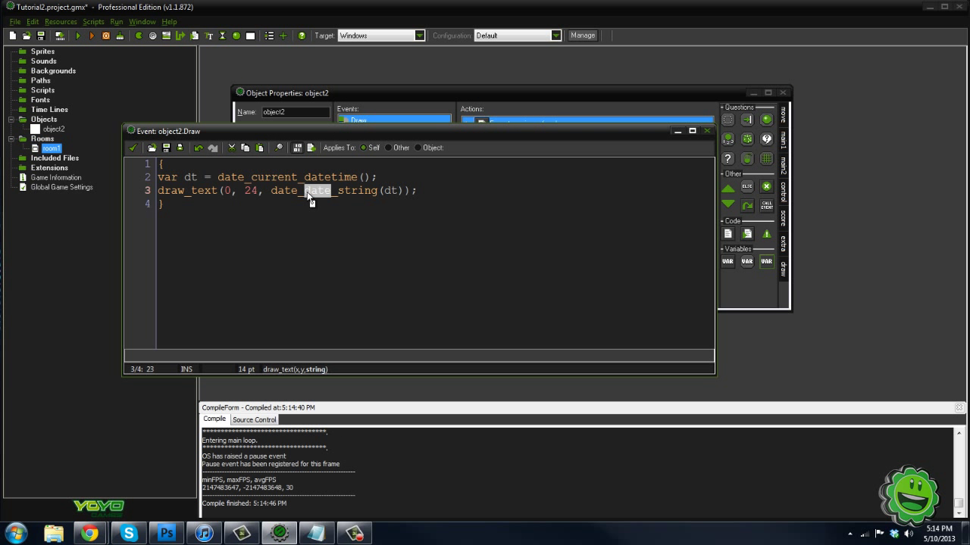
Replace 'date' with 'time' so the code calls date_time_string.
{"action": "type", "text": "time"}
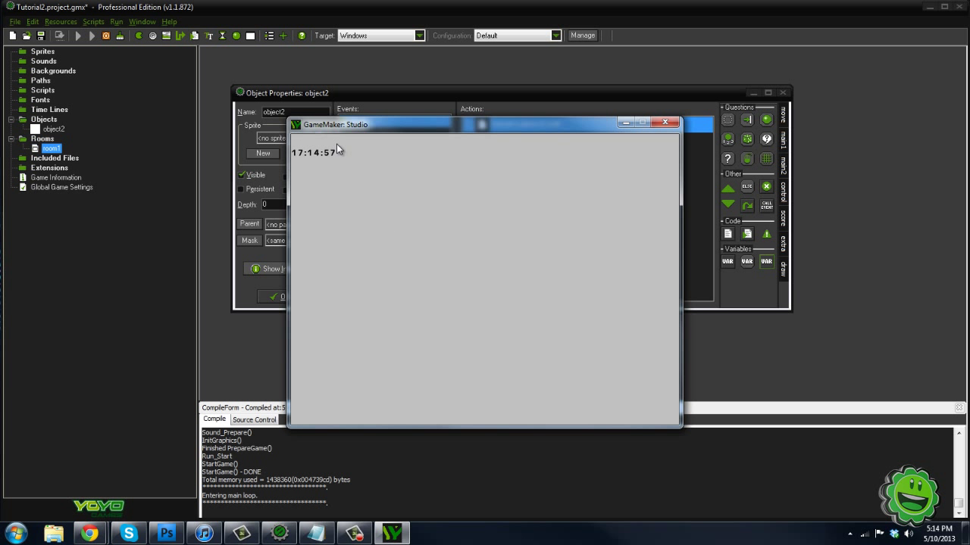
{"action": "mouse_move", "coordinate": [450, 199]}
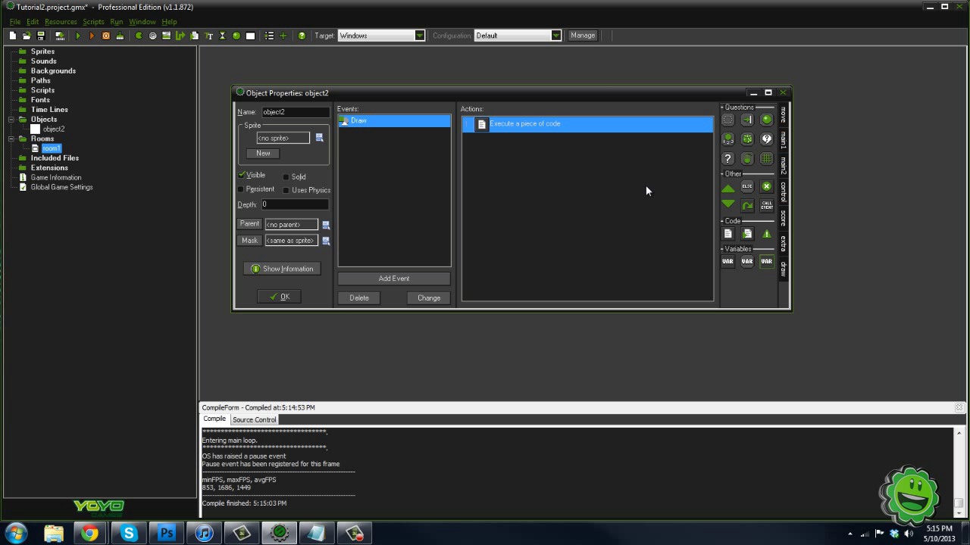
{"action": "mouse_move", "coordinate": [499, 175]}
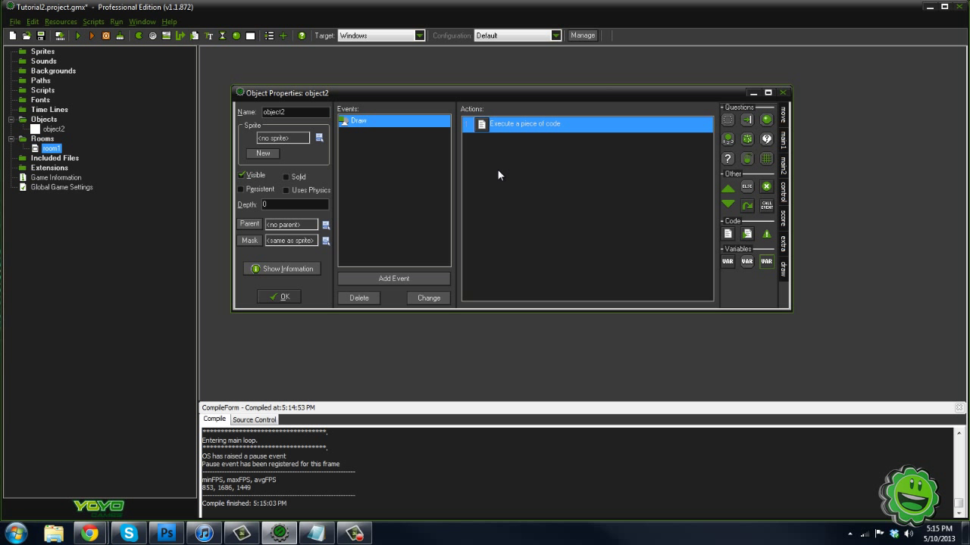